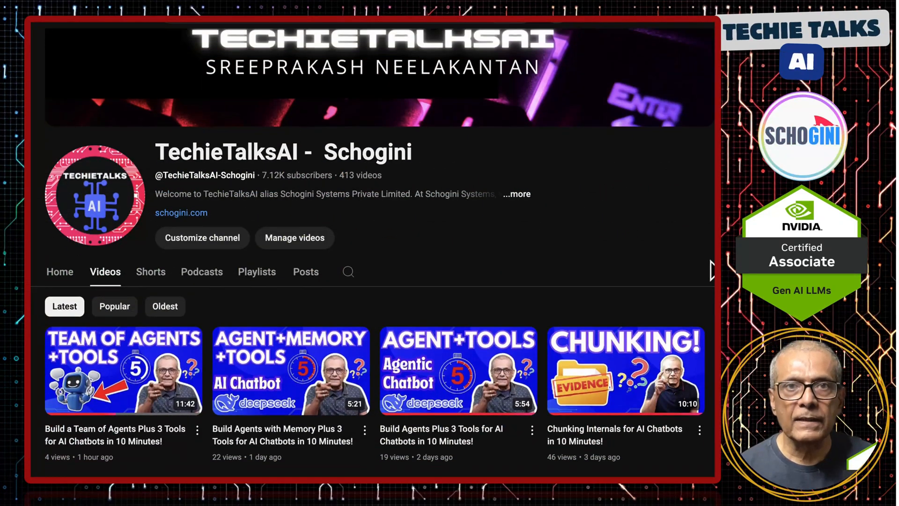
- Run docker compose up app --remove-orphans to bring the MCP server up on port 3000
scroll("down", 3)
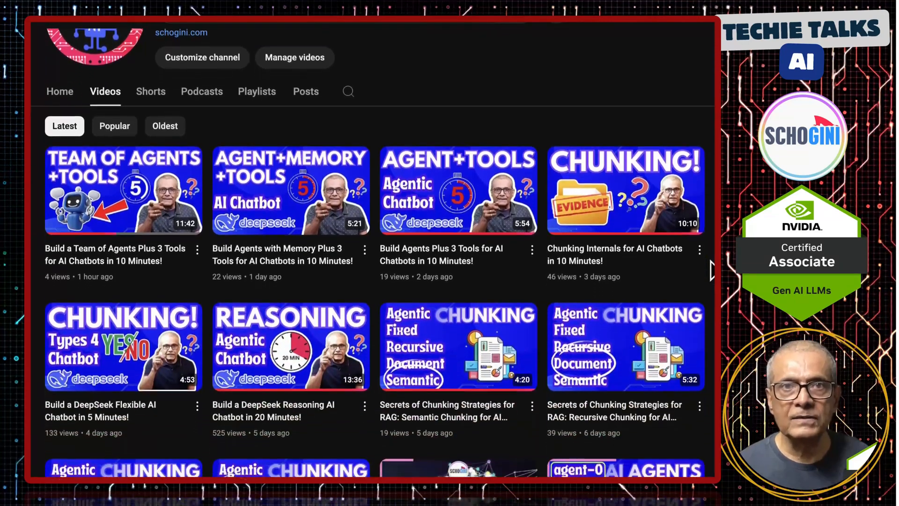
scroll("down", 3)
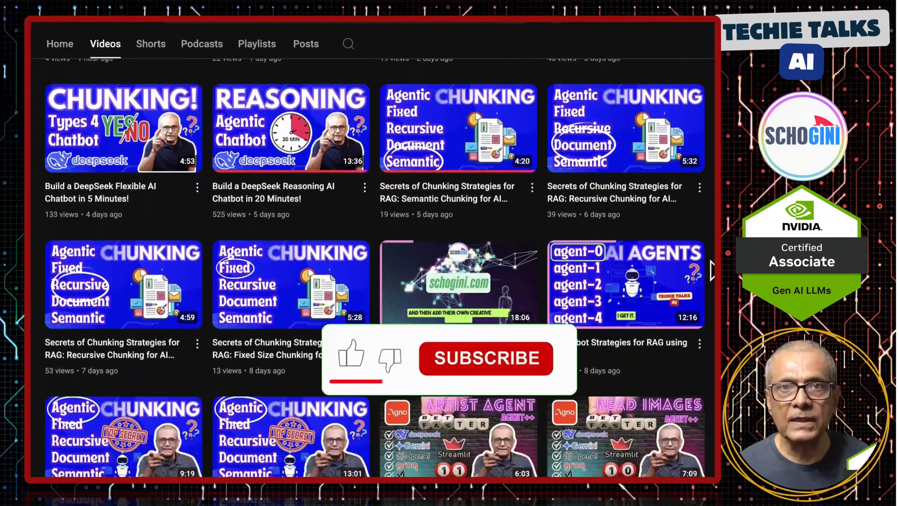
scroll("down", 3)
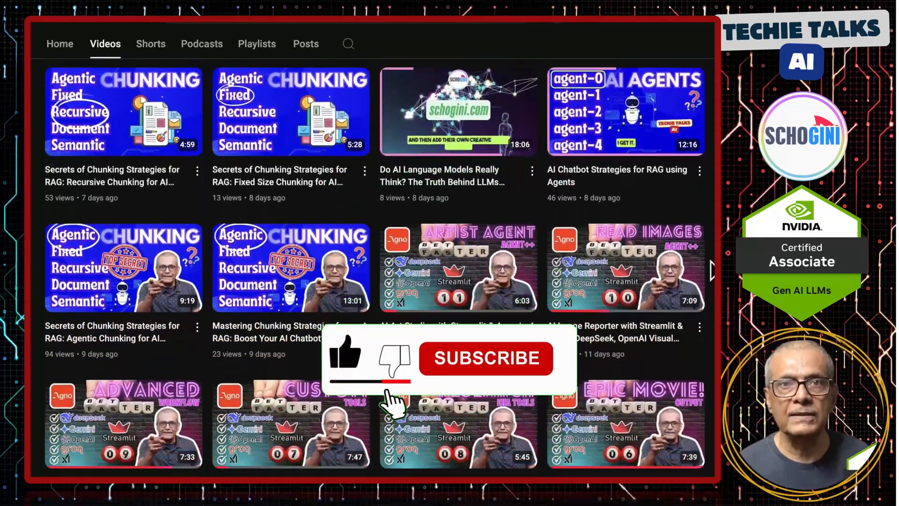
scroll("down", 3)
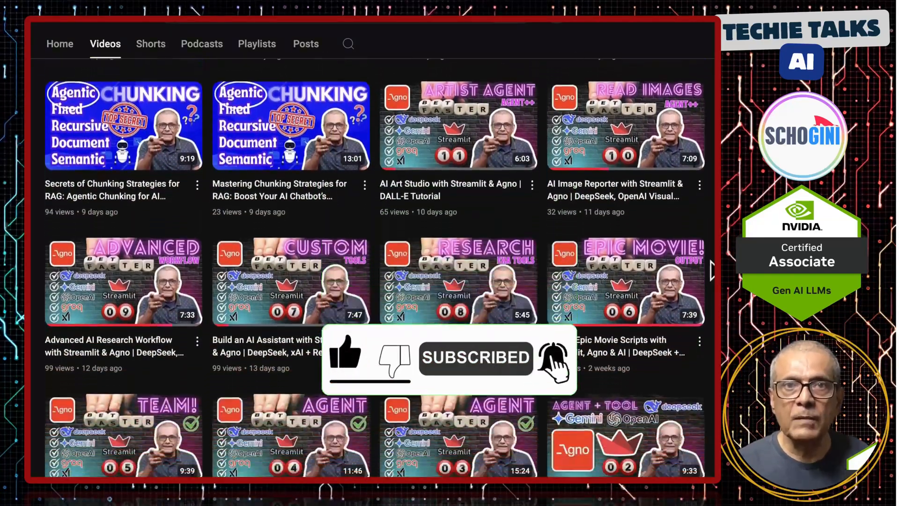
scroll("down", 3)
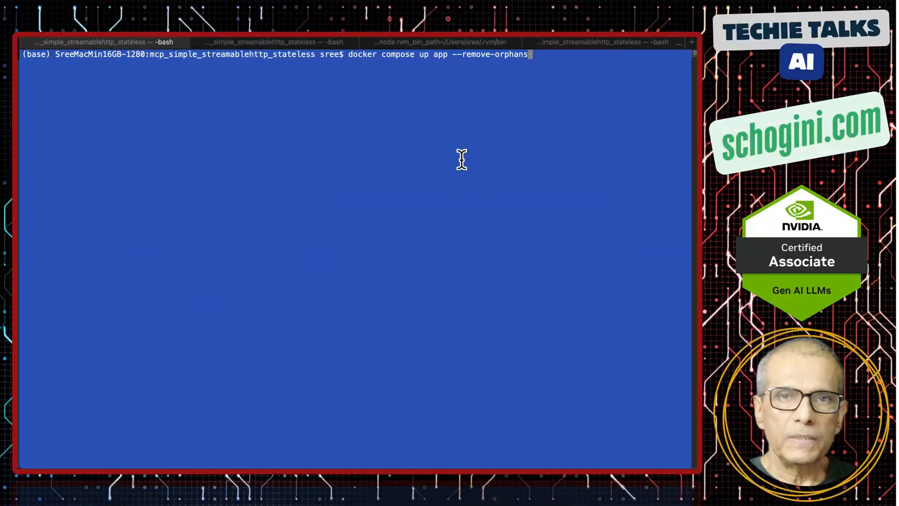
key("Return")
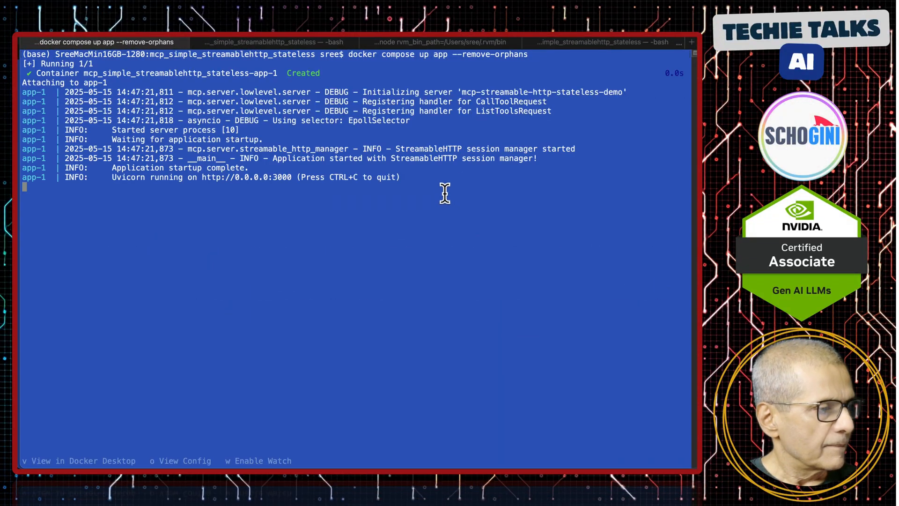
mouse_move(345, 224)
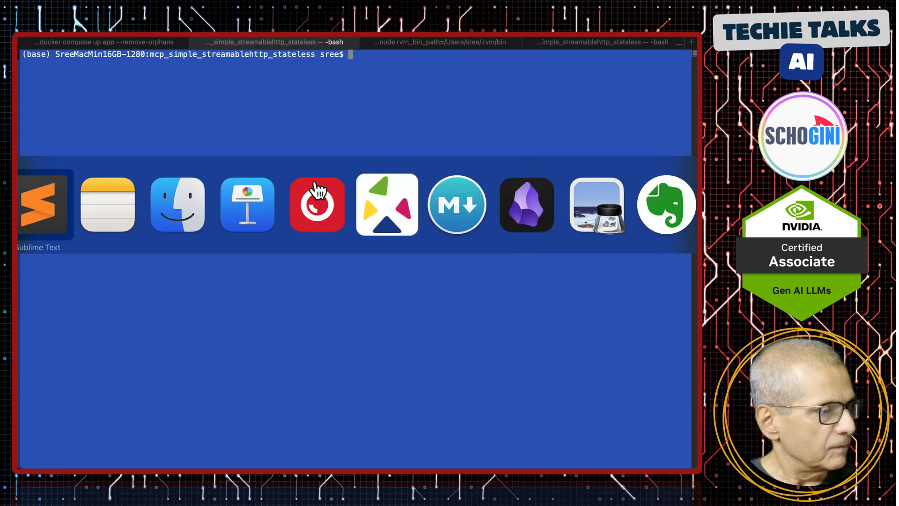
- Switch to Sublime Text and show notes.txt with the bearer-token add_tool curl request
left_click(39, 204)
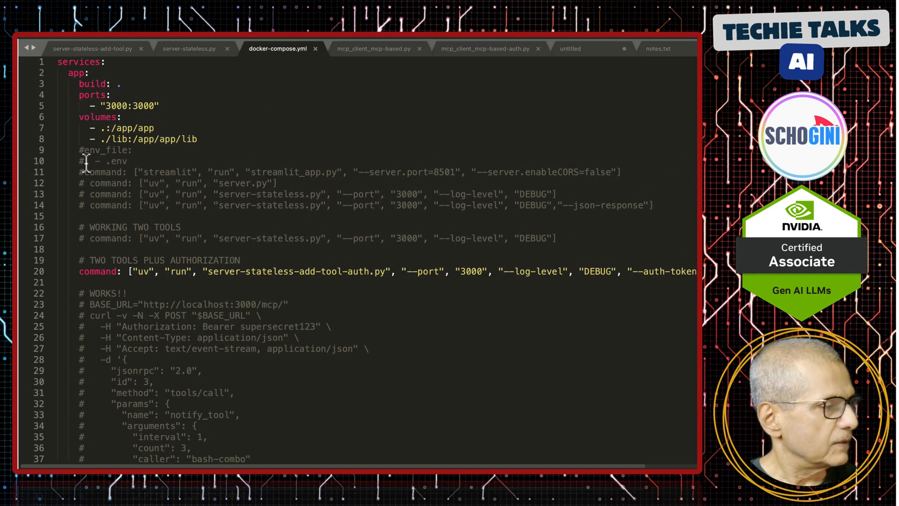
left_click(658, 47)
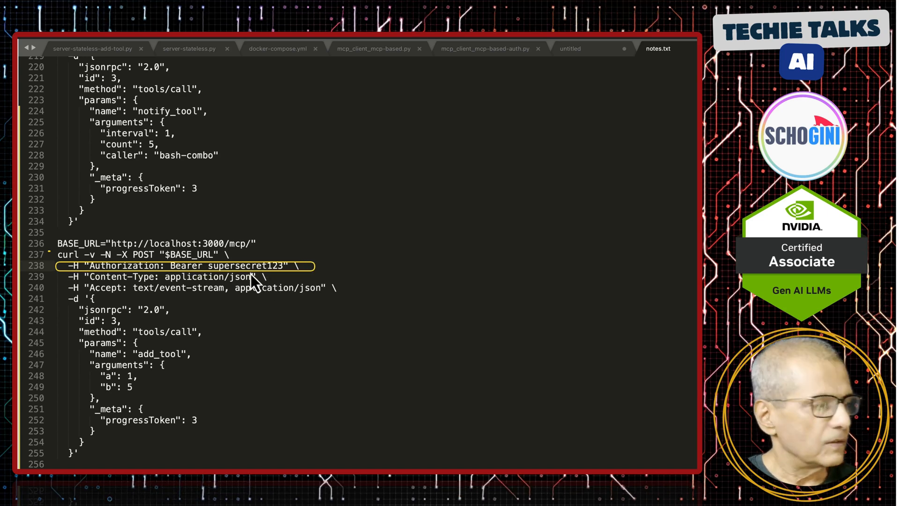
mouse_move(224, 252)
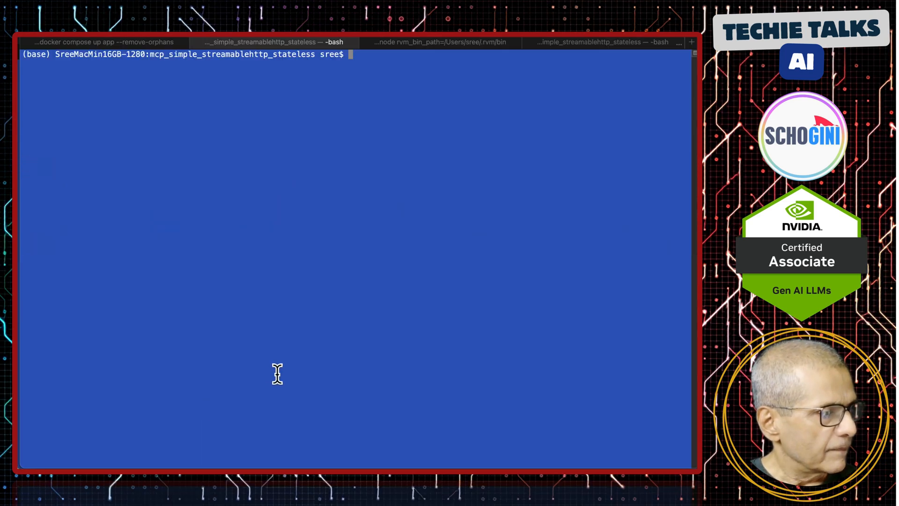
type("BASE_URL=\"http://localhost:3000/mcp/\"")
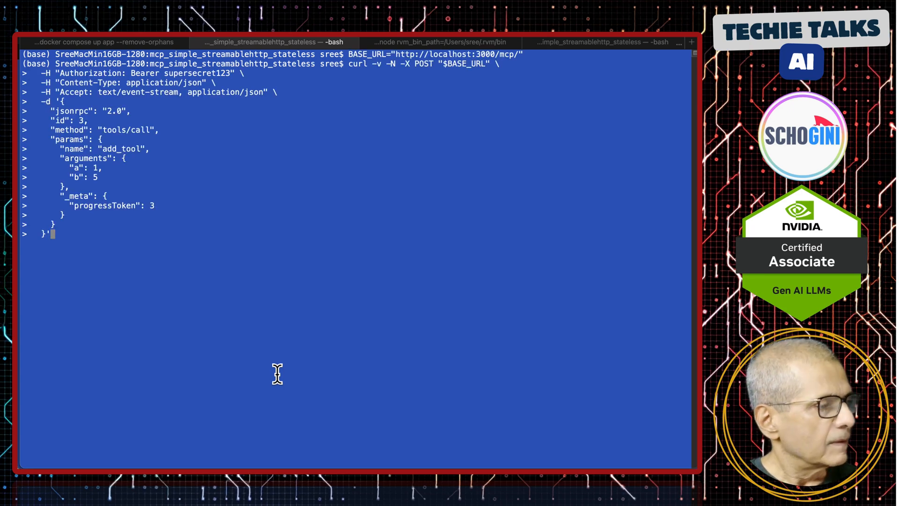
key("Return")
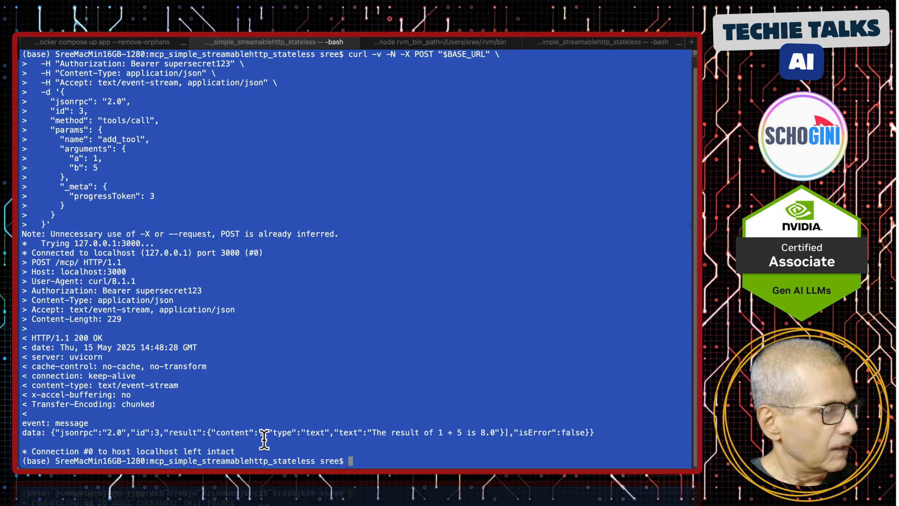
mouse_move(439, 432)
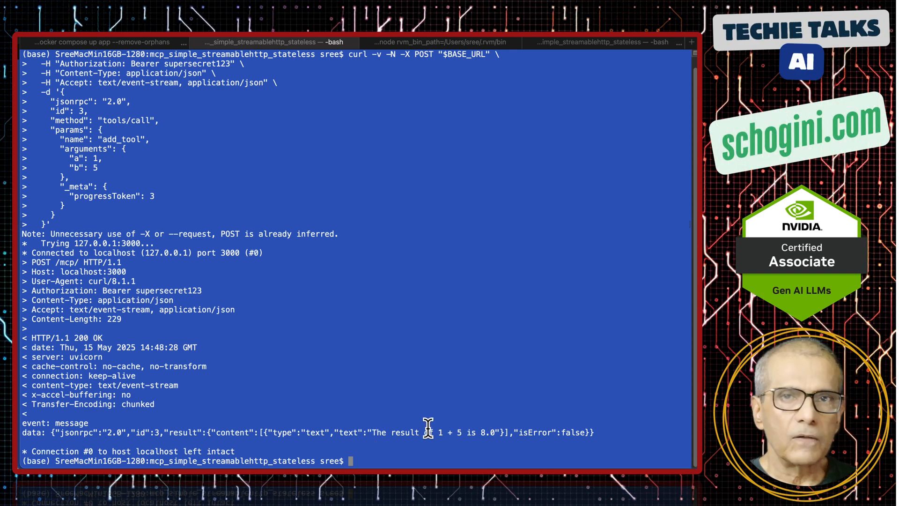
mouse_move(341, 397)
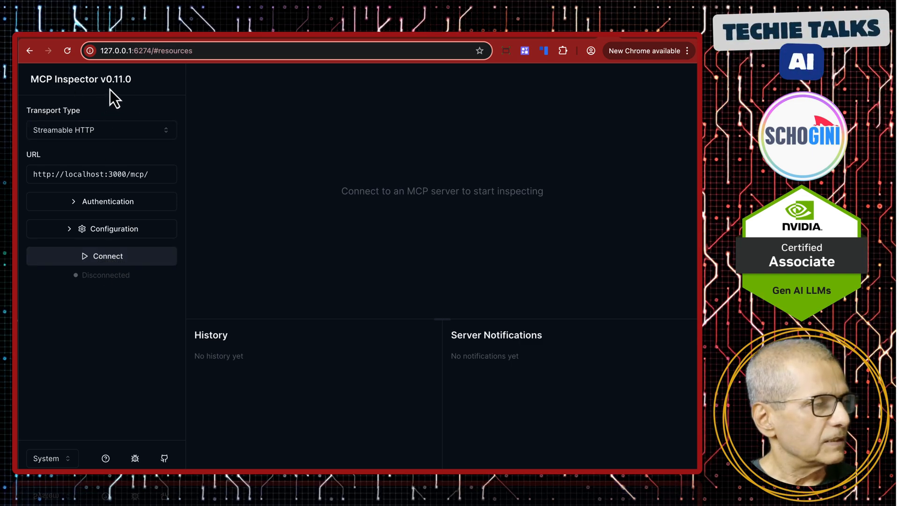
mouse_move(89, 272)
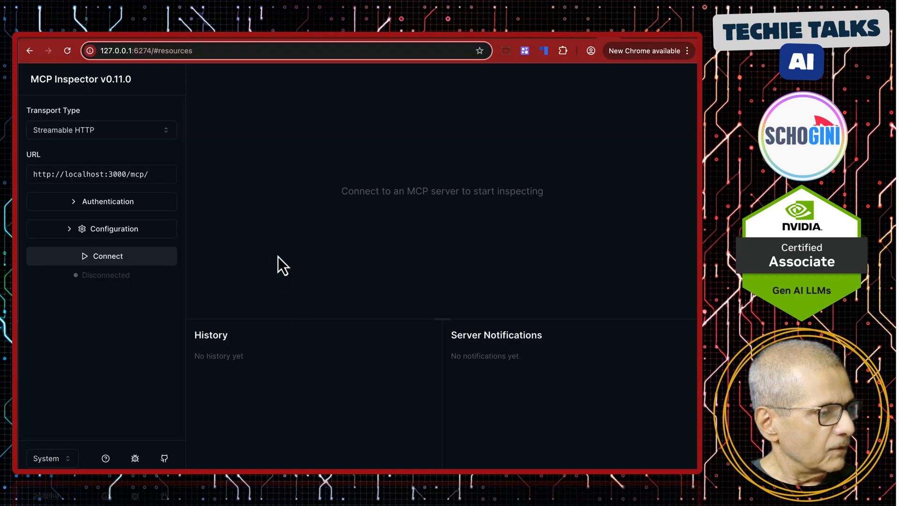
mouse_move(169, 145)
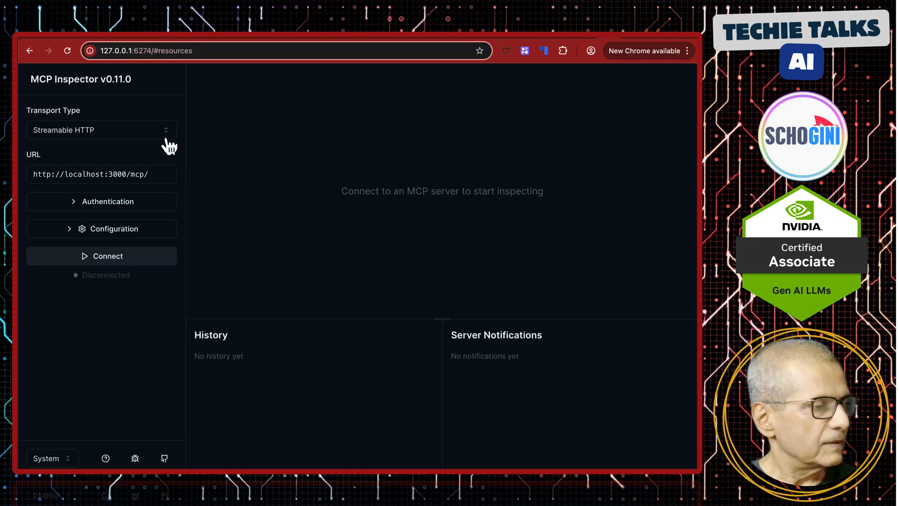
mouse_move(247, 215)
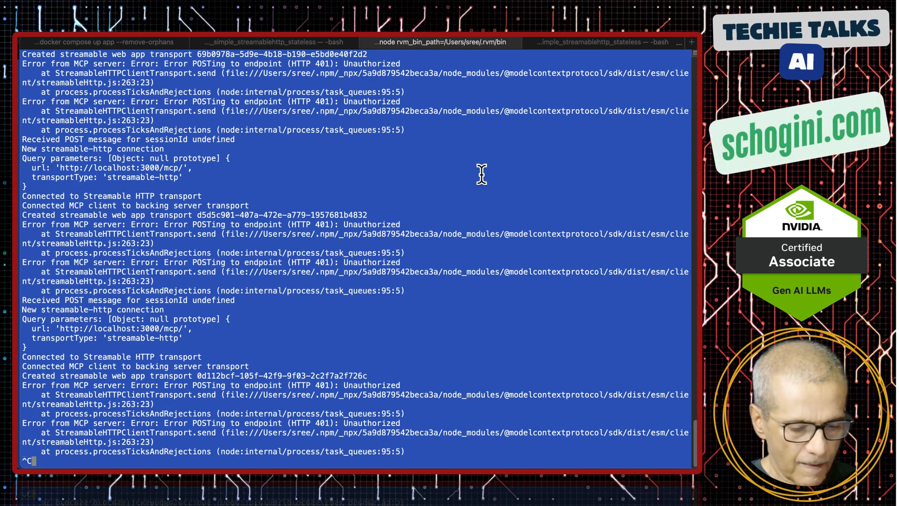
type("npx @modelcontextprotocol/inspector")
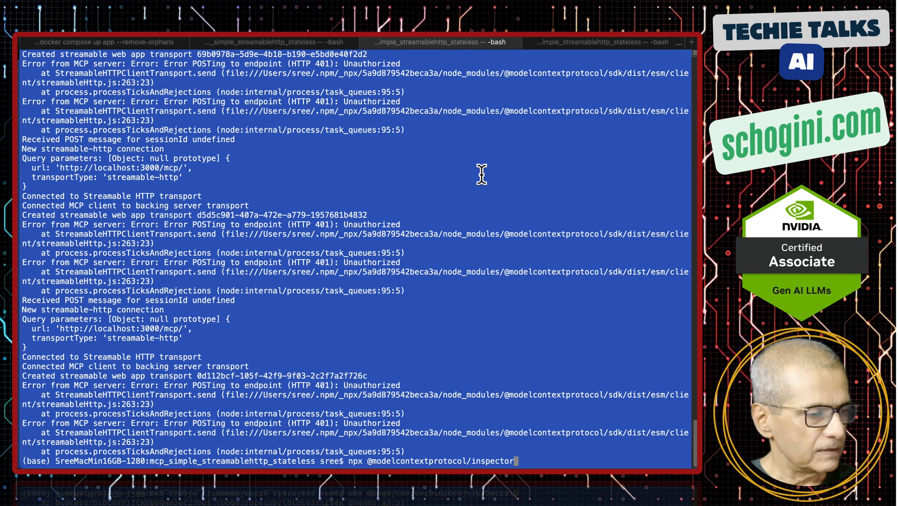
key("Return")
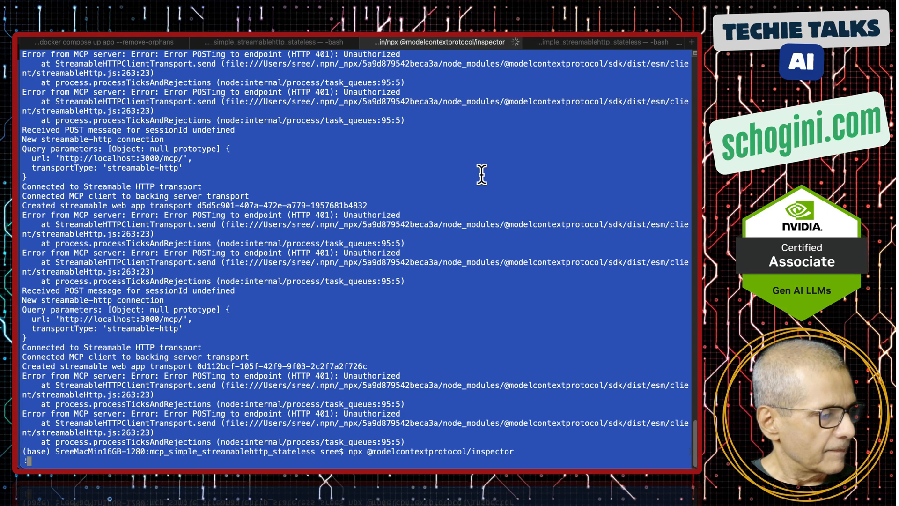
key("Return")
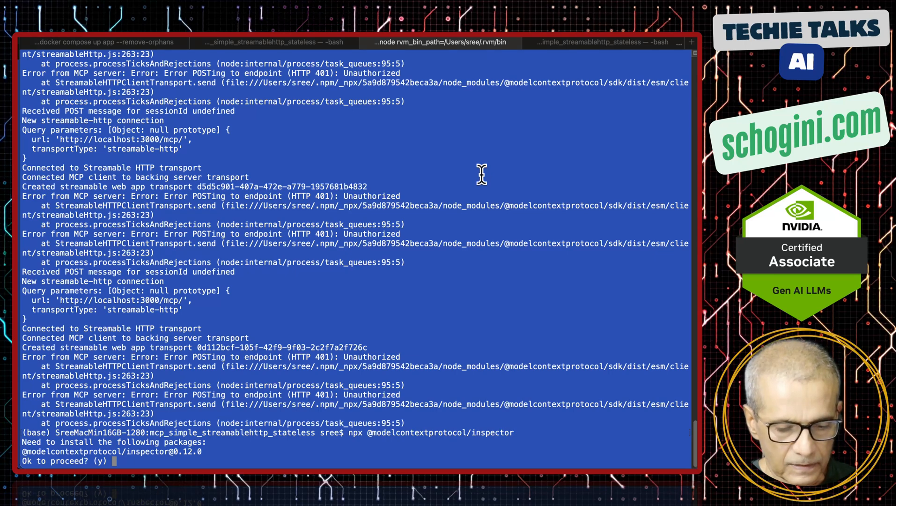
type("y")
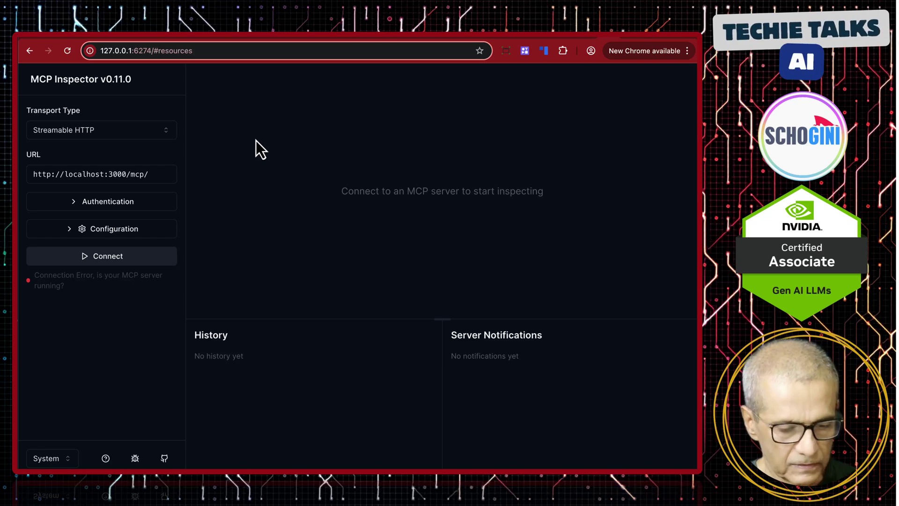
- Set the auth Header Name to 'Authorization' and connect to the localhost server with the bearer token
left_click(101, 202)
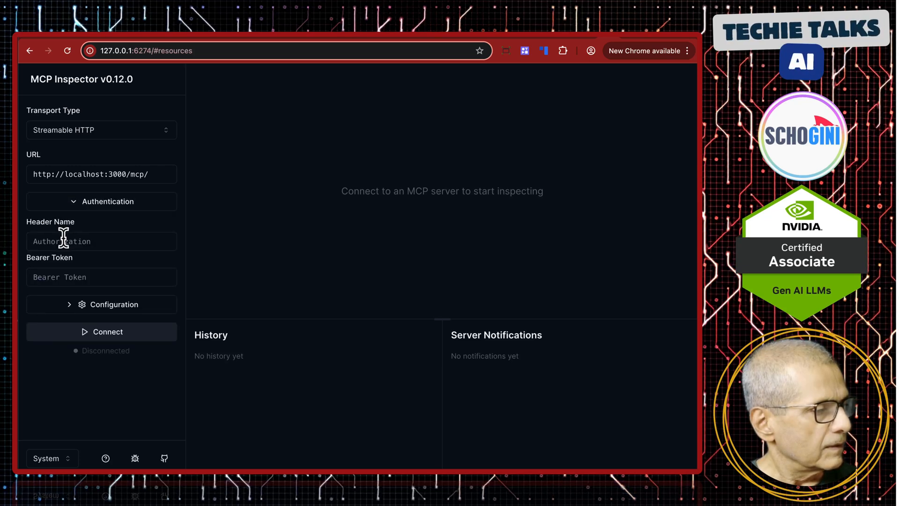
left_click(101, 240)
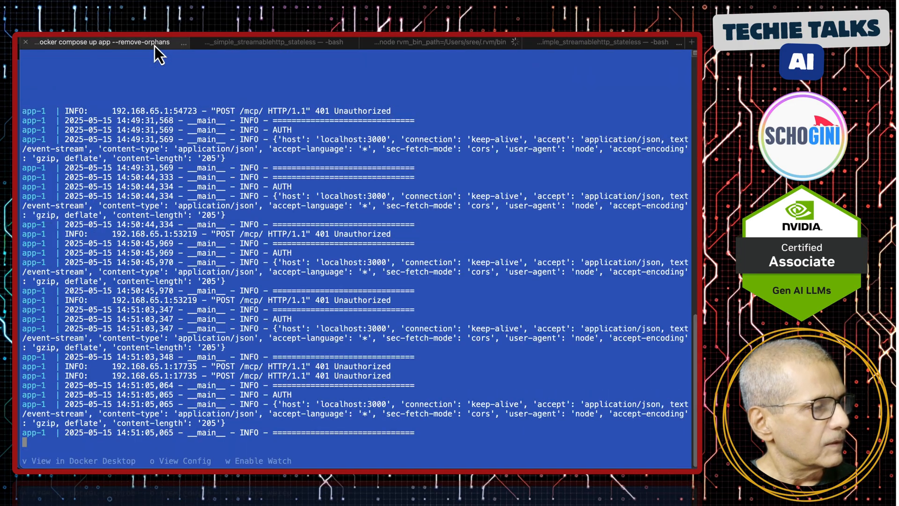
scroll("down", 3)
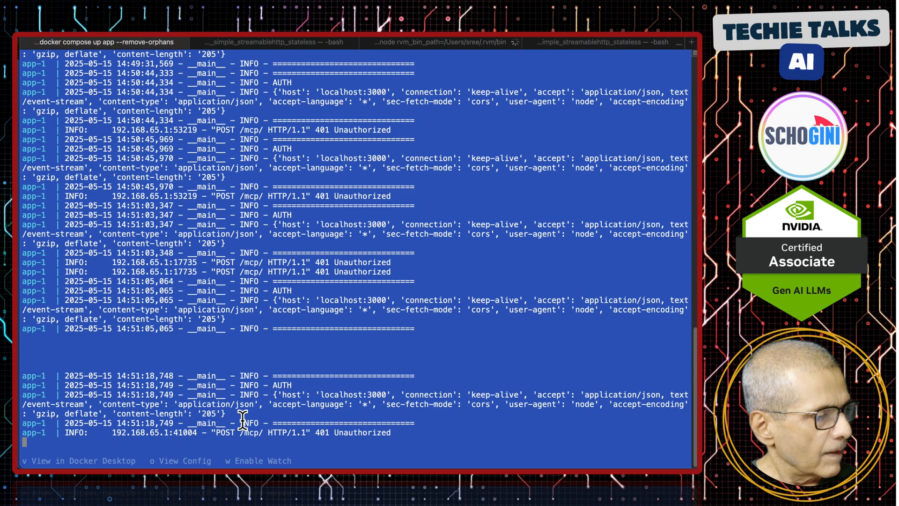
mouse_move(356, 448)
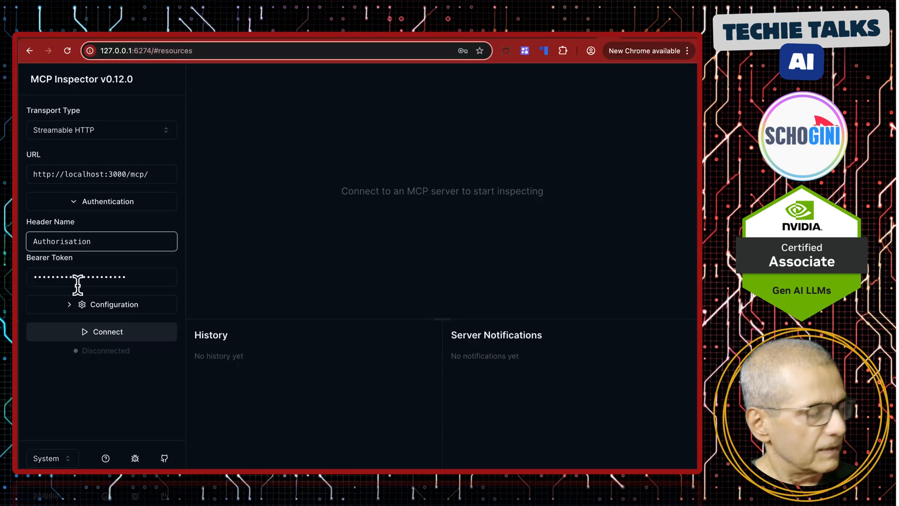
type("Authorization")
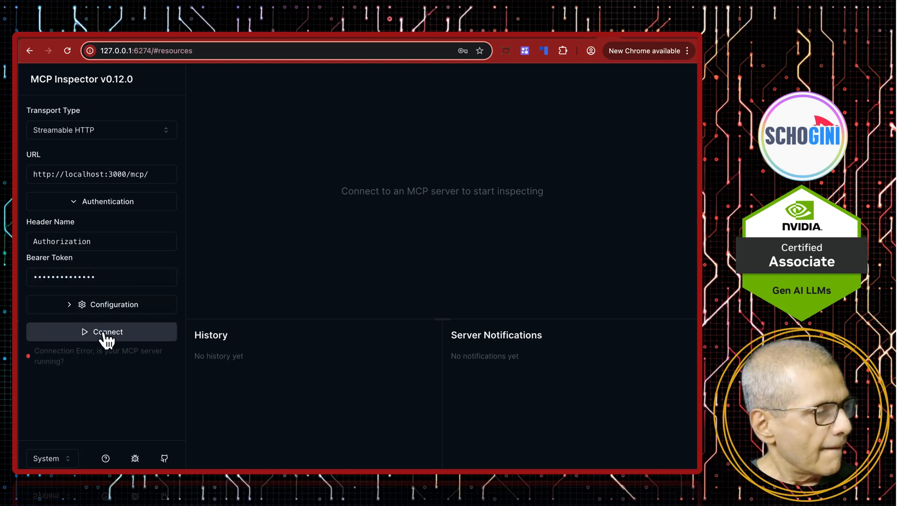
left_click(101, 331)
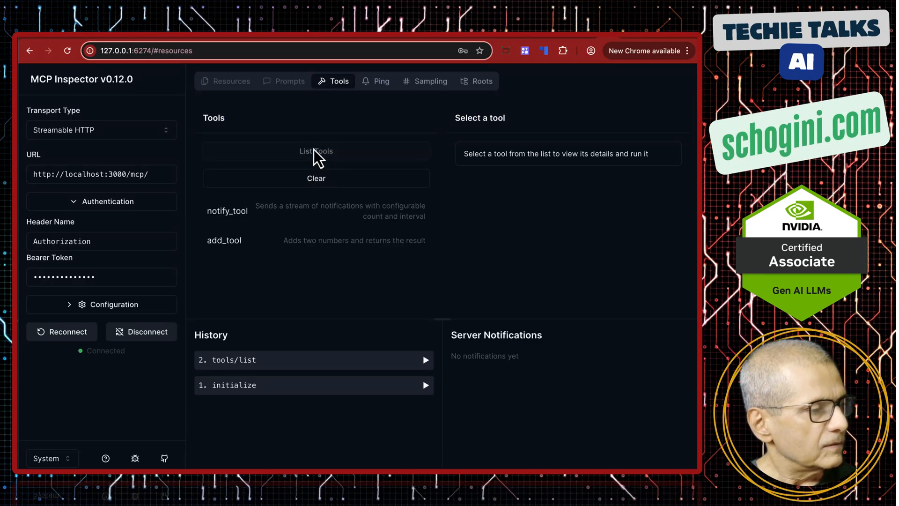
- Run notify_tool to stream the server notifications
left_click(226, 211)
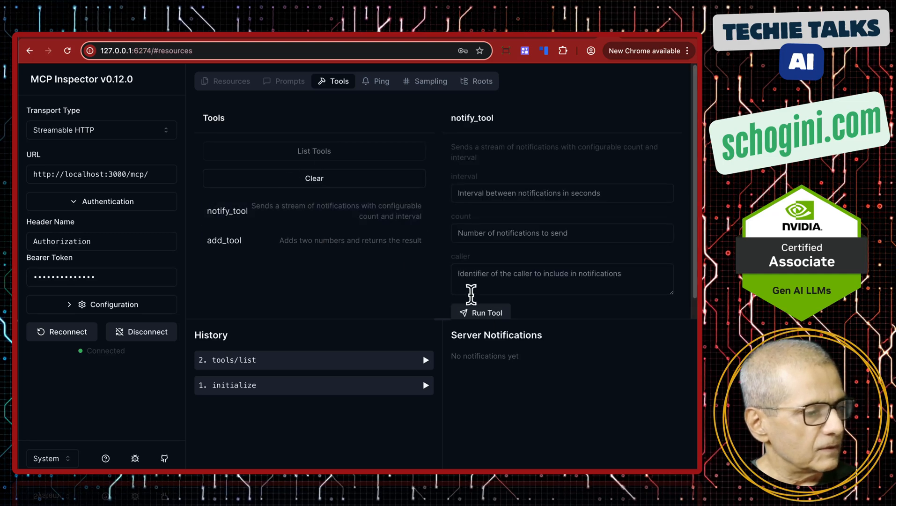
left_click(481, 313)
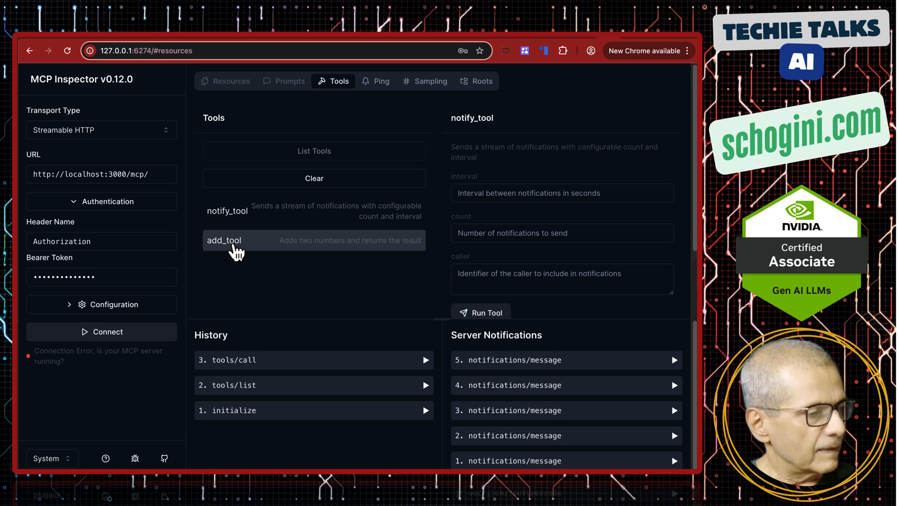
- Run add_tool with a=2 and b=3, returning 7.0 successfully
left_click(224, 240)
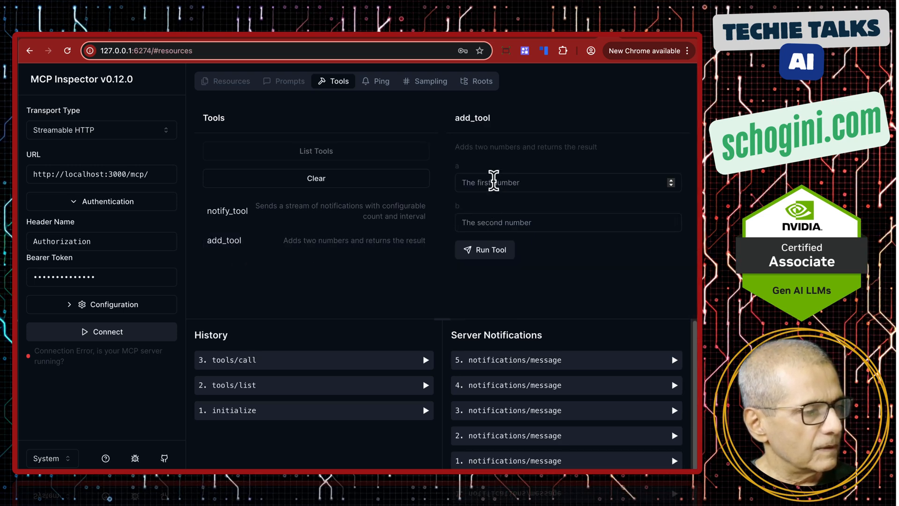
type("2")
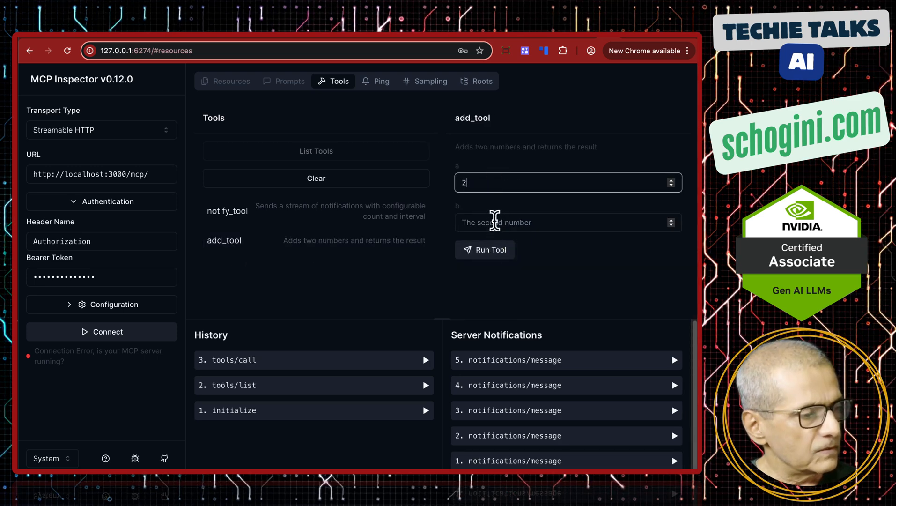
left_click(484, 249)
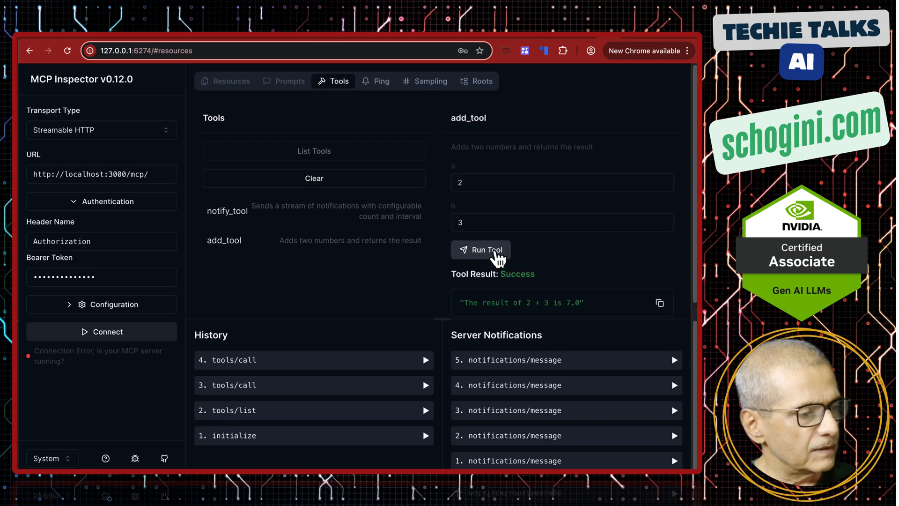
mouse_move(539, 297)
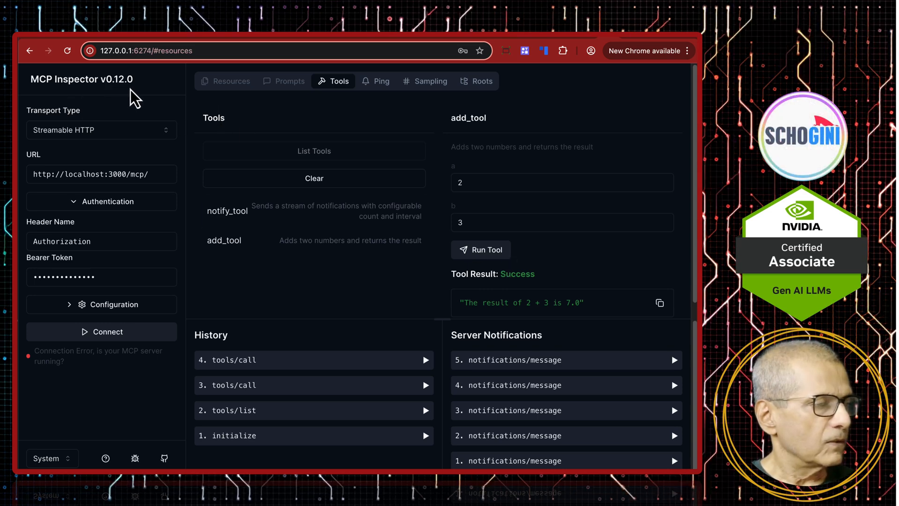
mouse_move(87, 261)
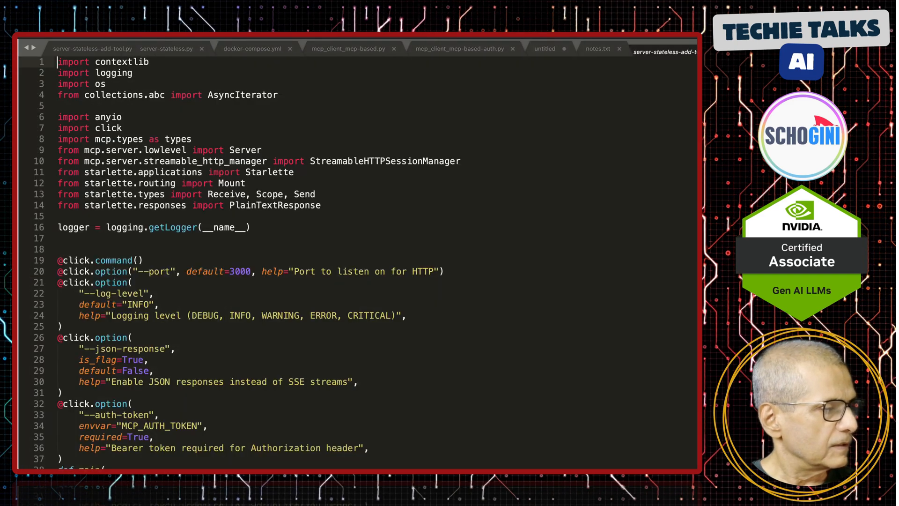
scroll("down", 3)
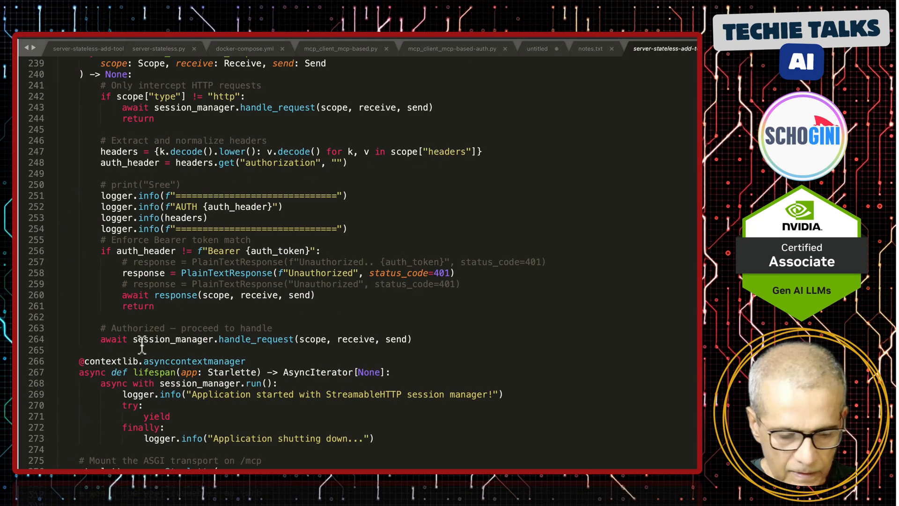
mouse_move(145, 350)
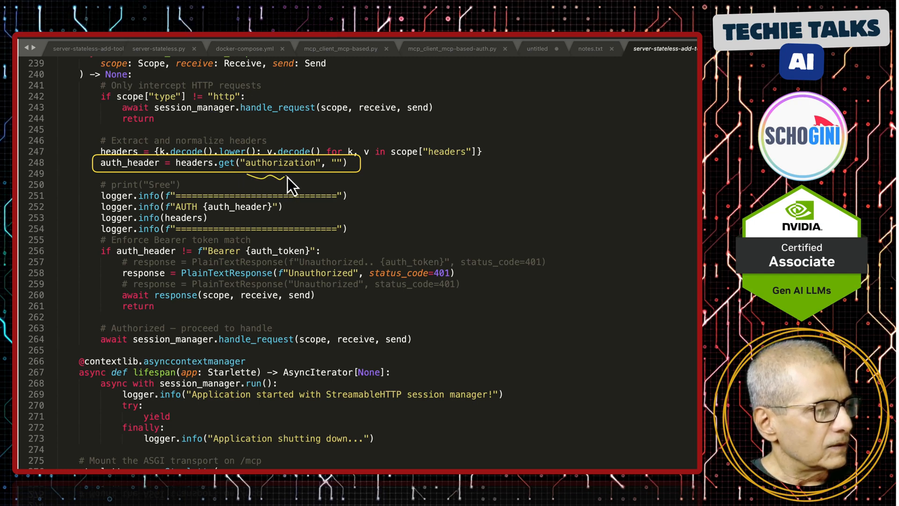
mouse_move(176, 222)
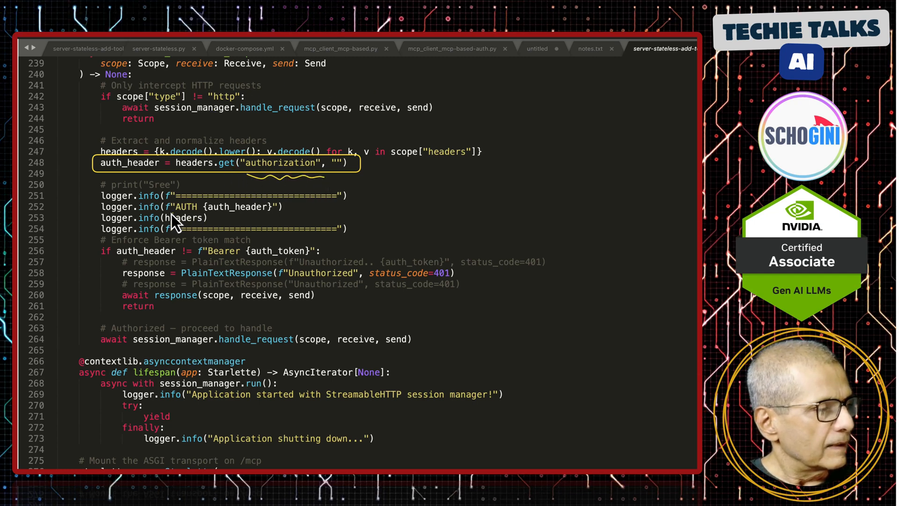
mouse_move(86, 247)
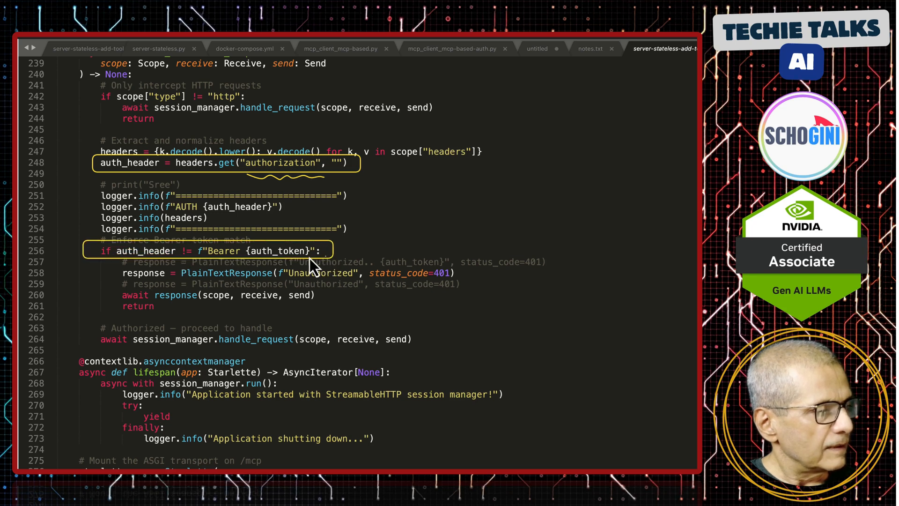
mouse_move(275, 267)
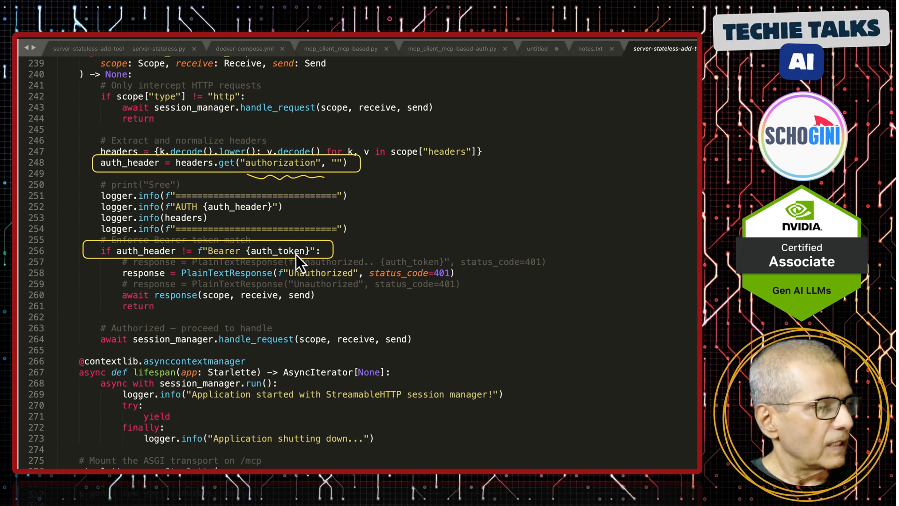
mouse_move(330, 218)
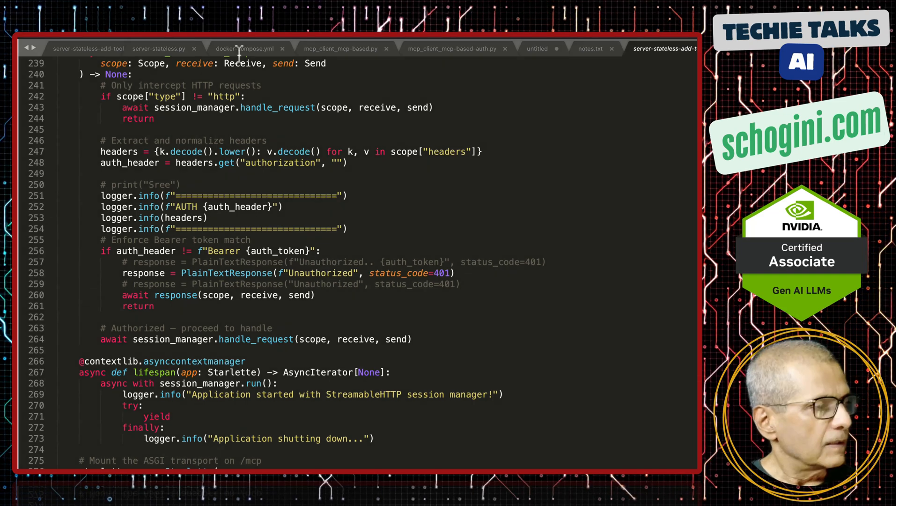
left_click(244, 48)
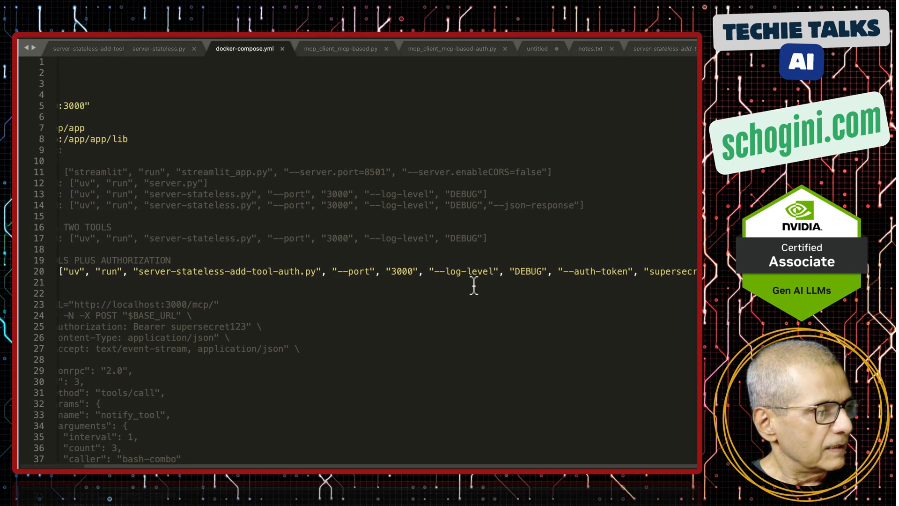
scroll("right", 3)
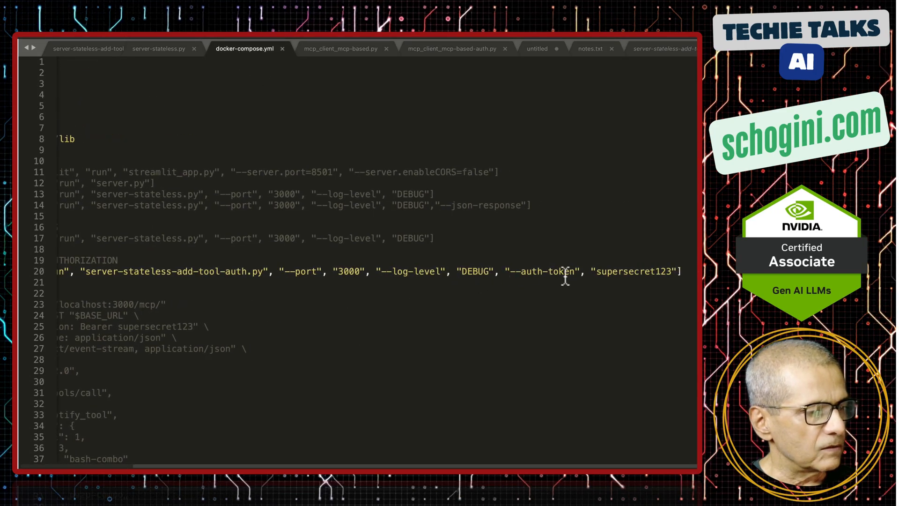
mouse_move(645, 273)
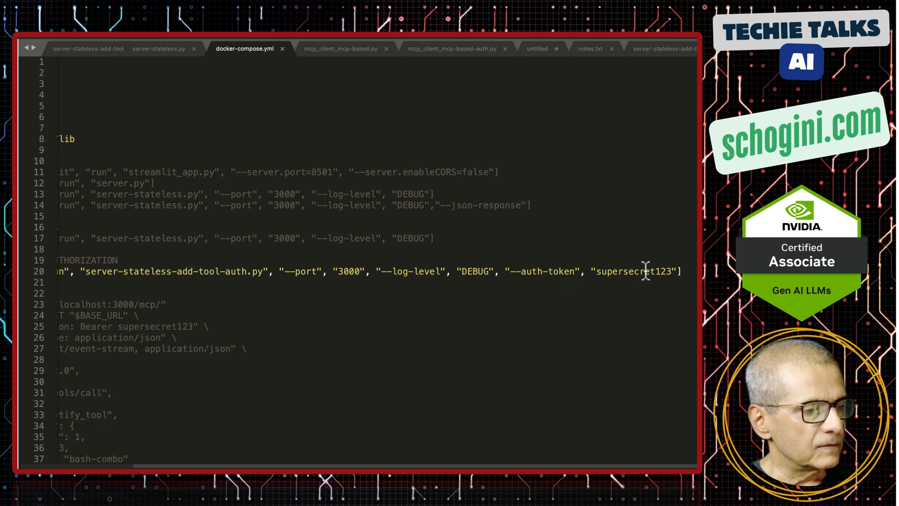
scroll("left", 3)
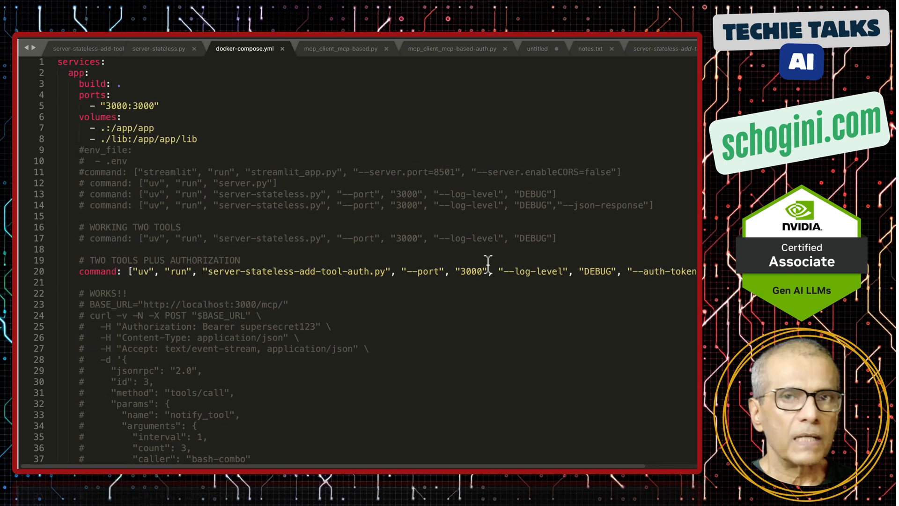
mouse_move(303, 294)
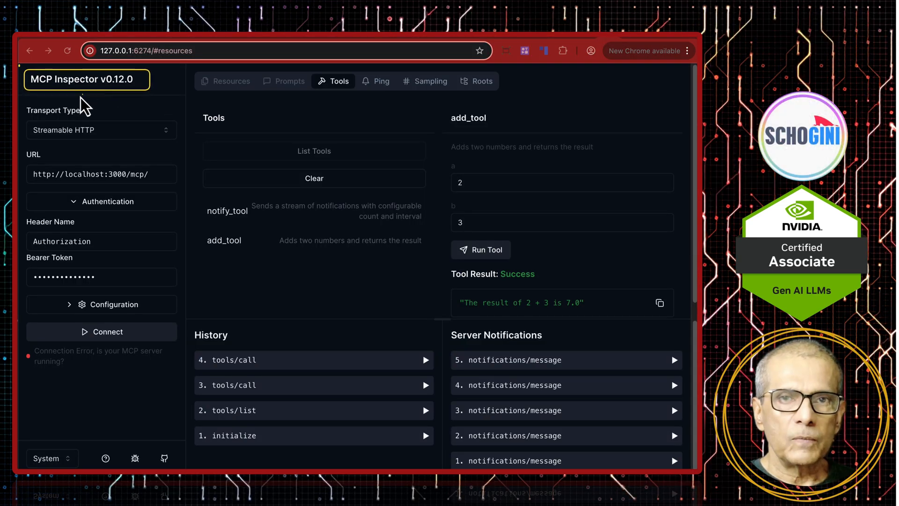
mouse_move(131, 109)
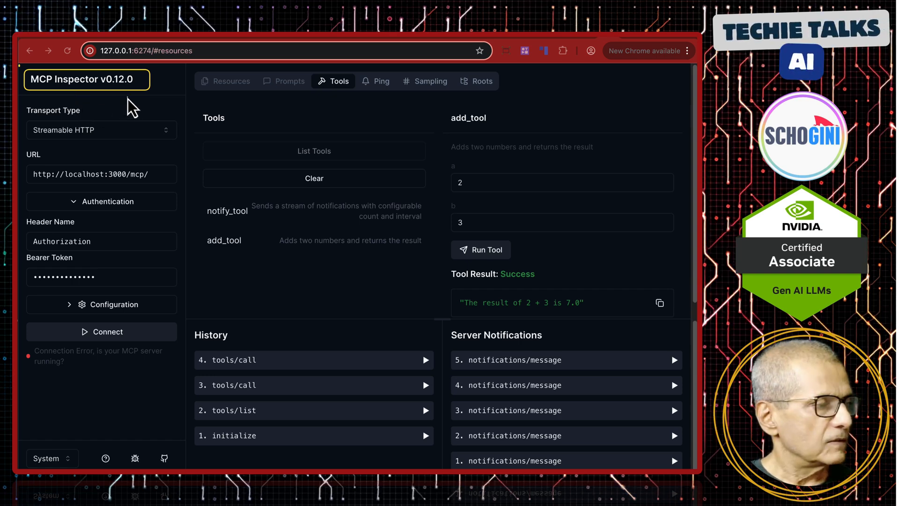